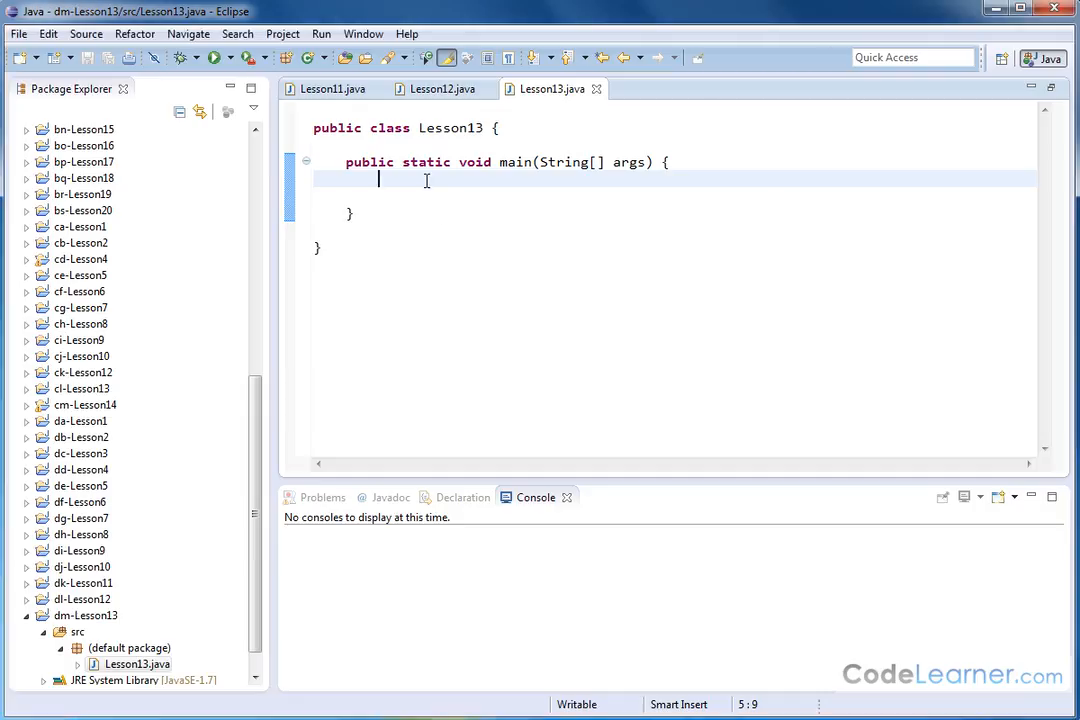
pyautogui.moveTo(432, 334)
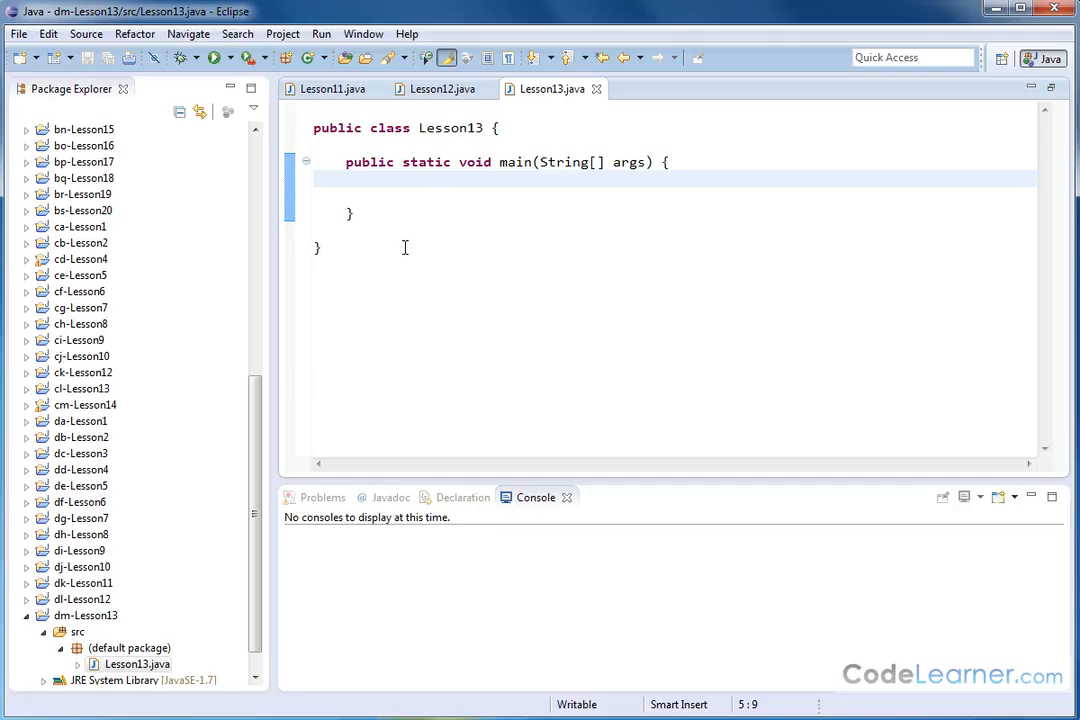
# Declare String jason = "I love going to the grocery store."; as the first line of main
pyautogui.write('Strin')
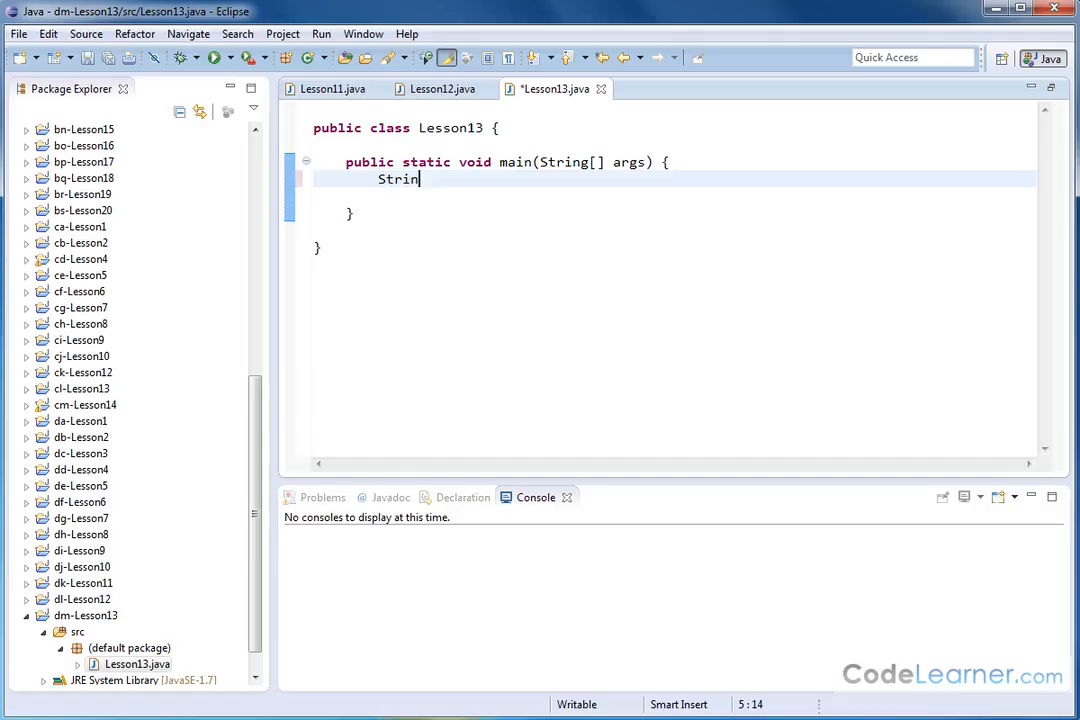
pyautogui.write('g jason')
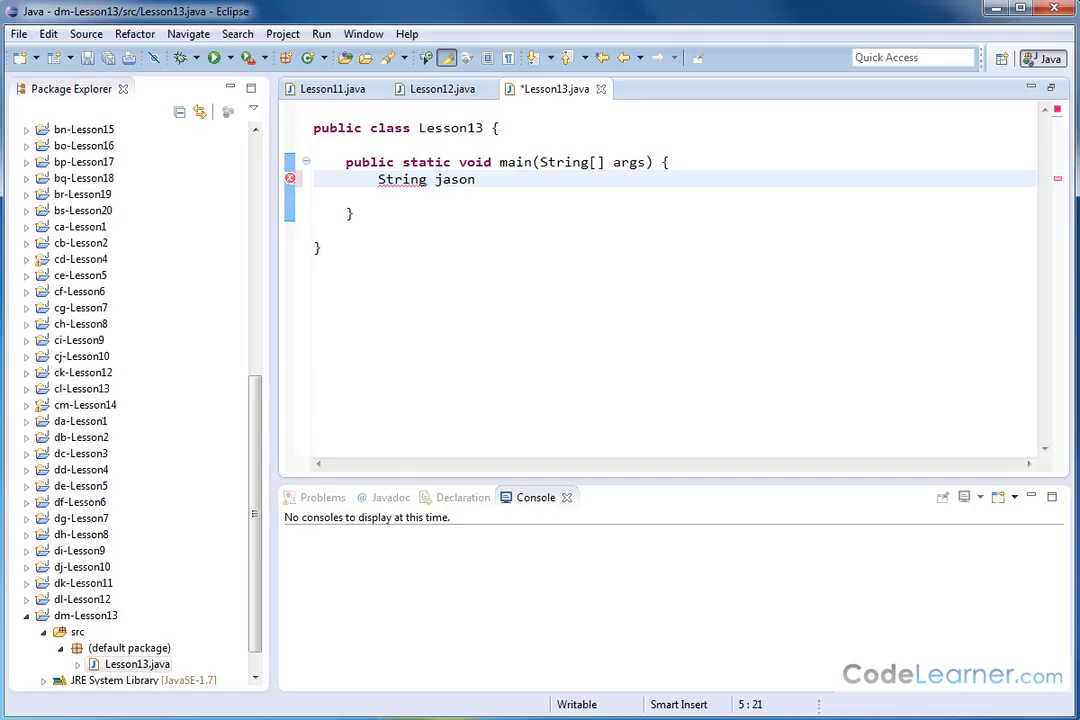
pyautogui.write('=')
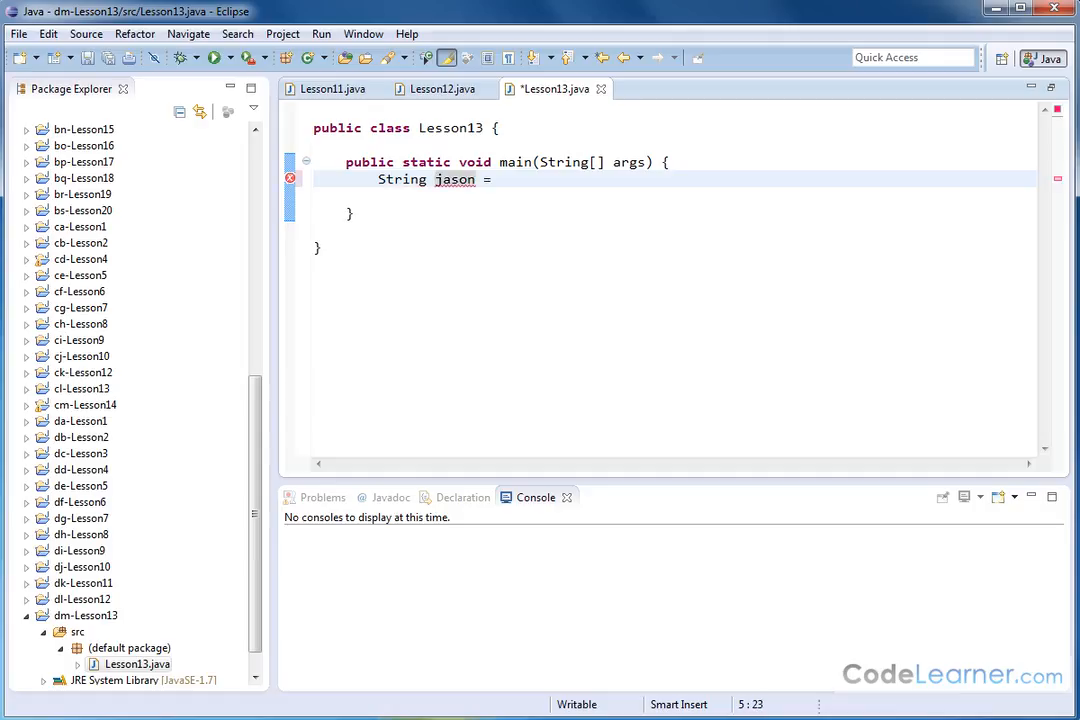
pyautogui.write('"')
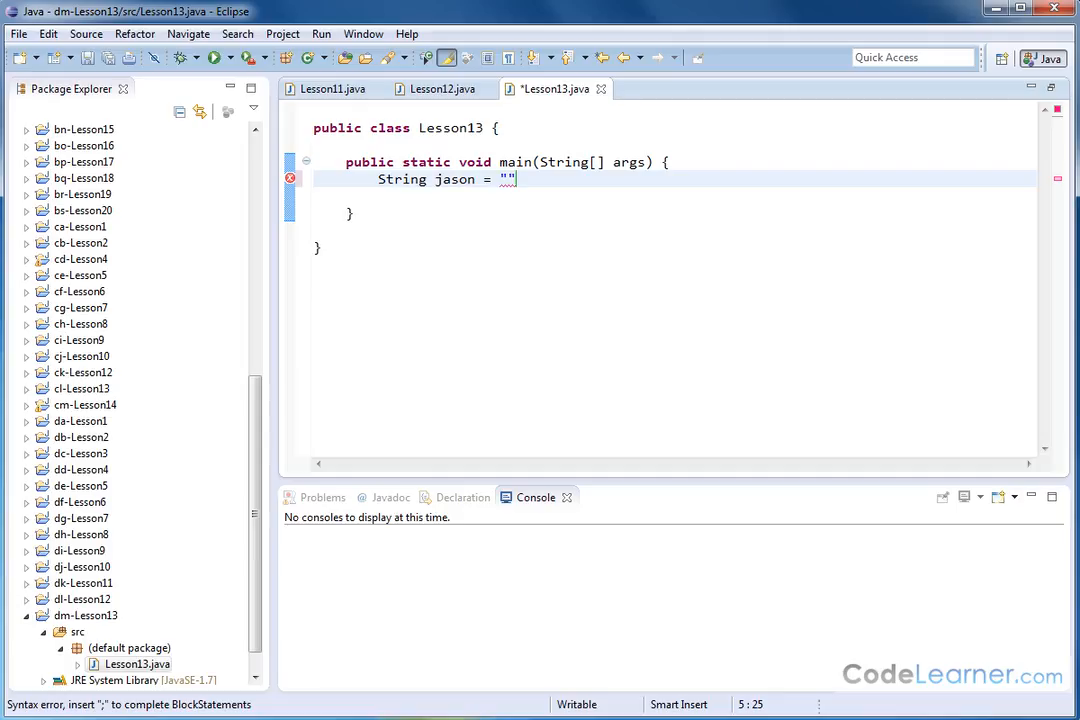
pyautogui.write('I love go')
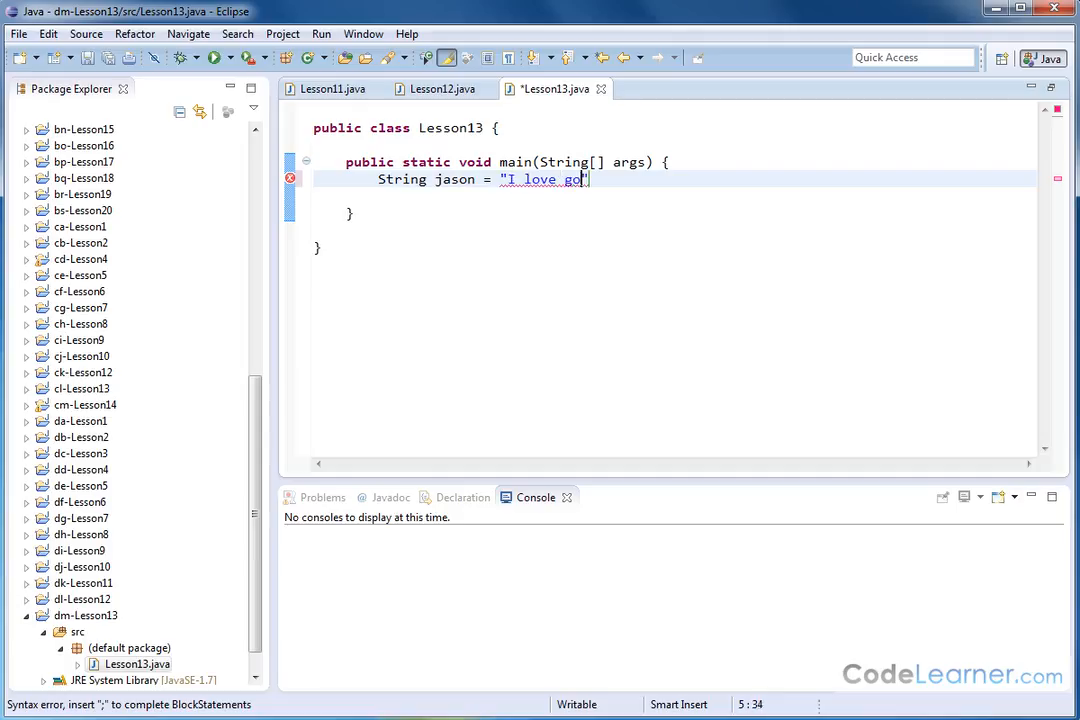
pyautogui.write('ing to the grocery')
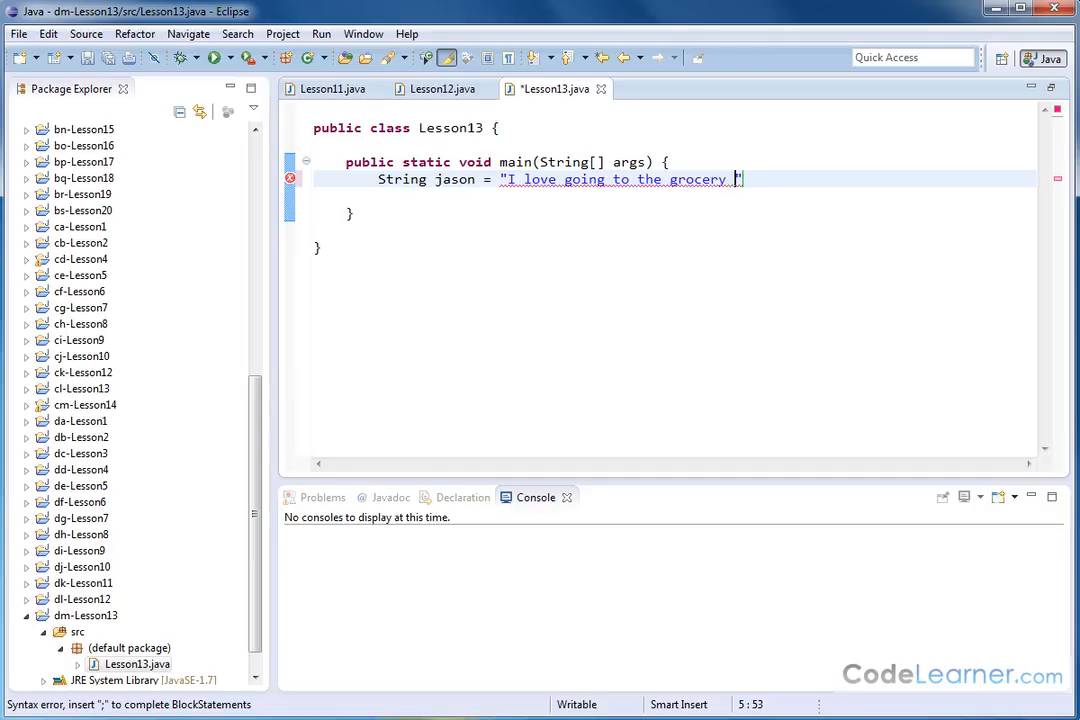
pyautogui.write('store.')
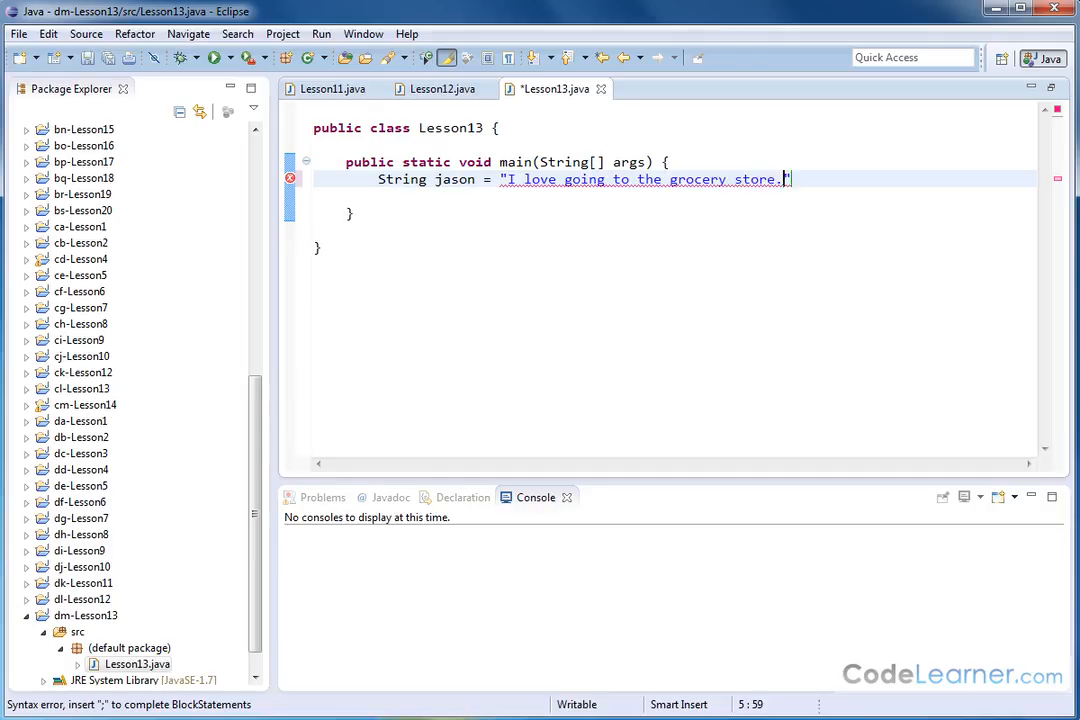
pyautogui.write(';')
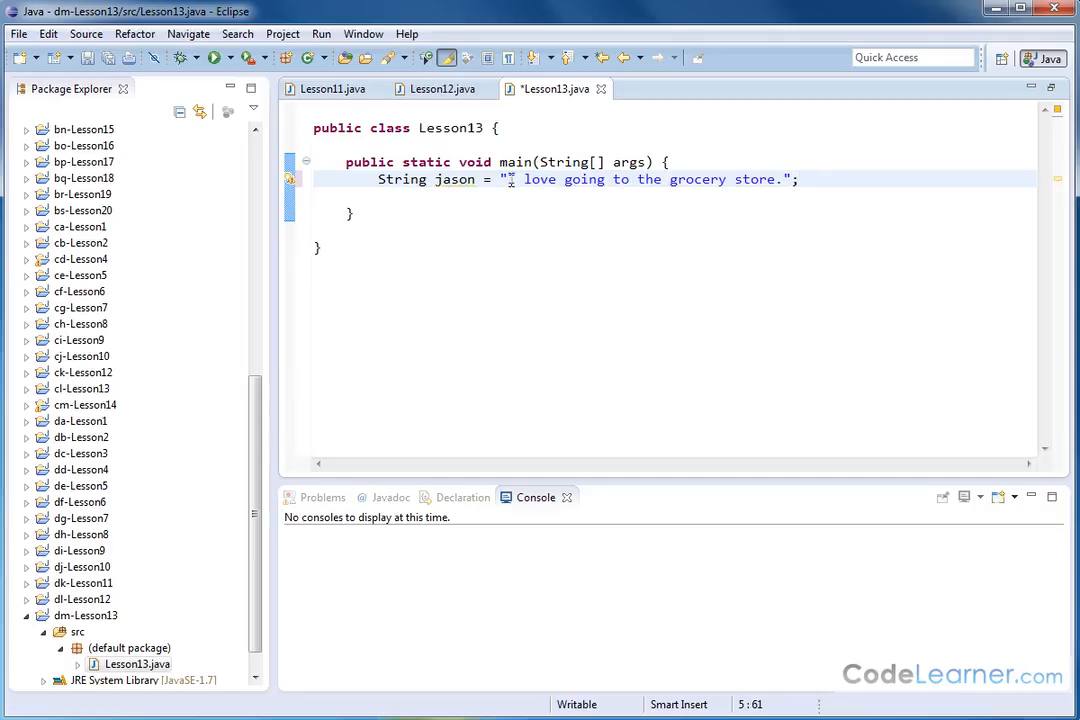
# Highlight the quoted sentence and the word grocery to explain them, then move to a new line below
pyautogui.moveTo(508, 180); pyautogui.dragTo(784, 180)
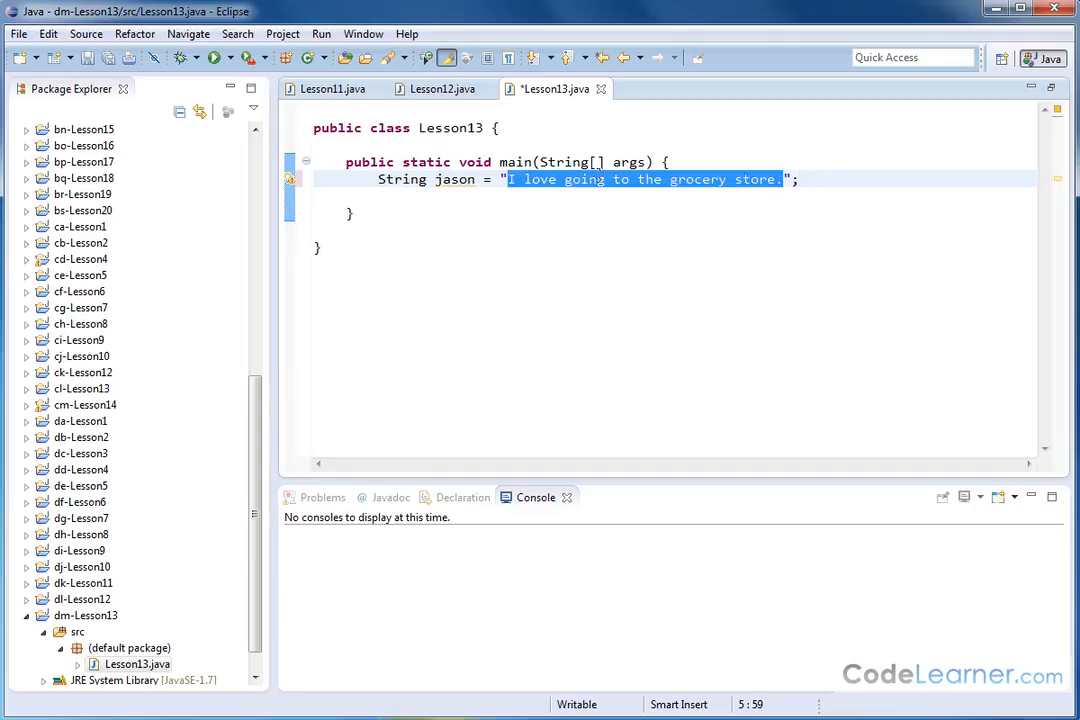
pyautogui.click(700, 248)
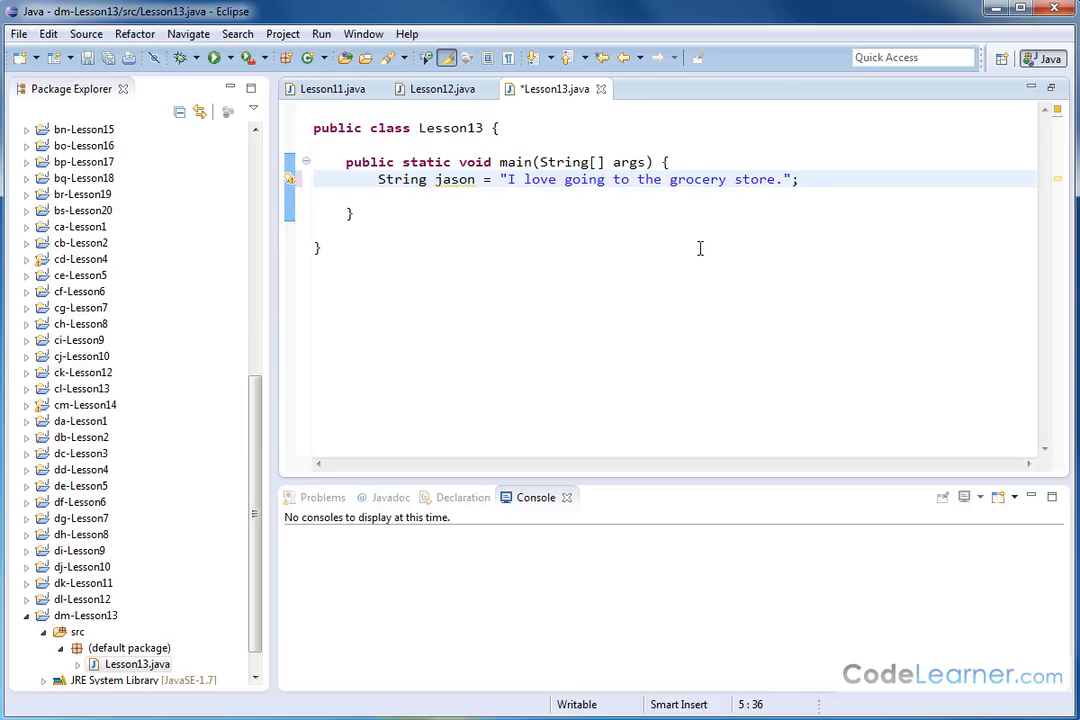
pyautogui.moveTo(558, 216)
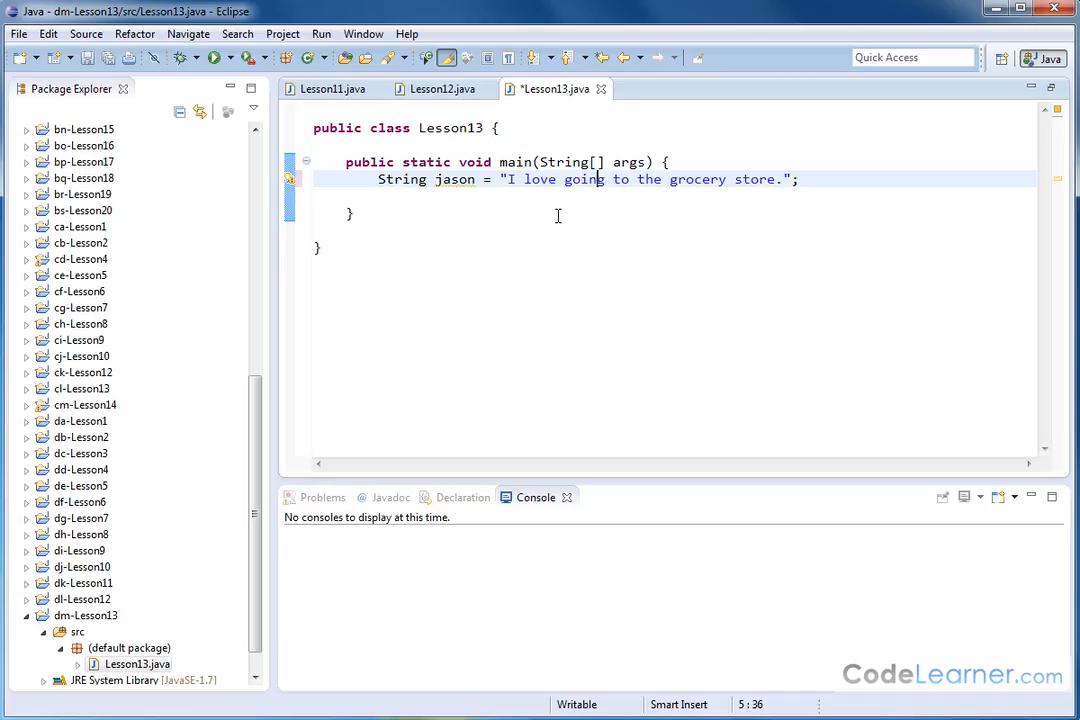
pyautogui.doubleClick(696, 180)
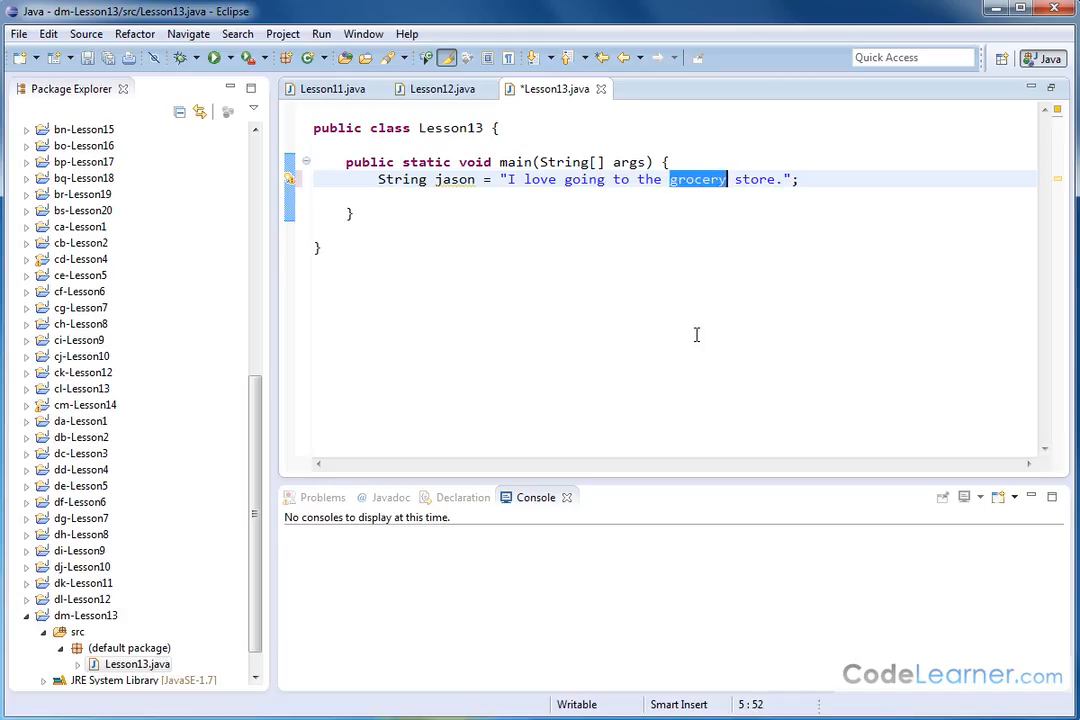
pyautogui.moveTo(700, 198)
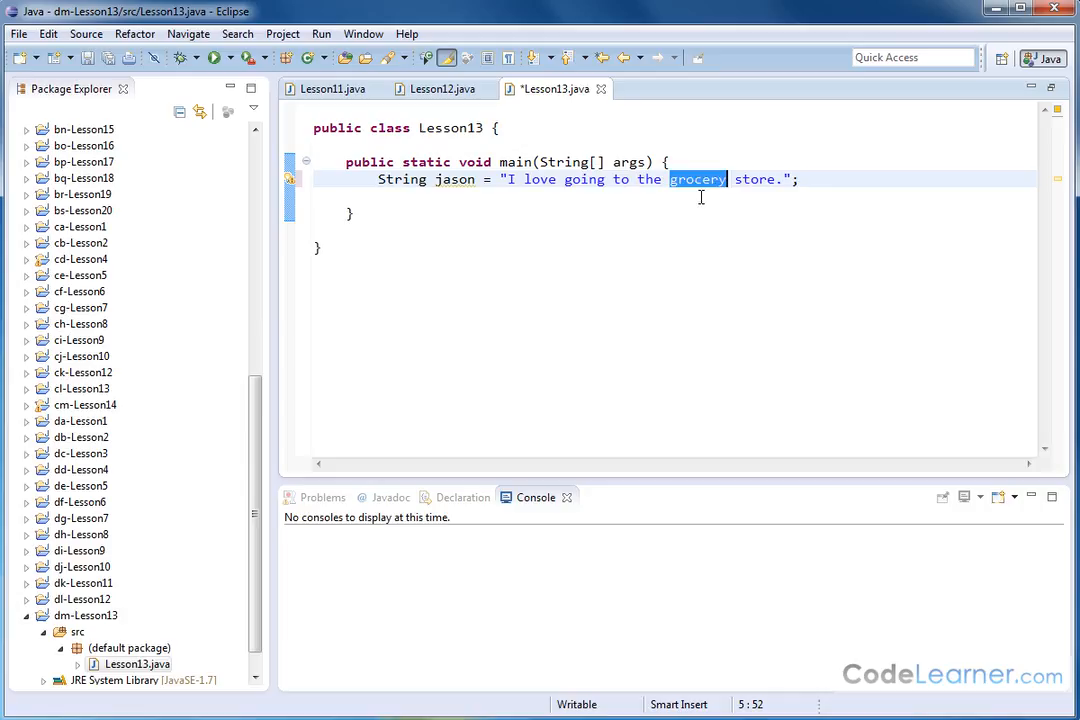
pyautogui.moveTo(716, 188)
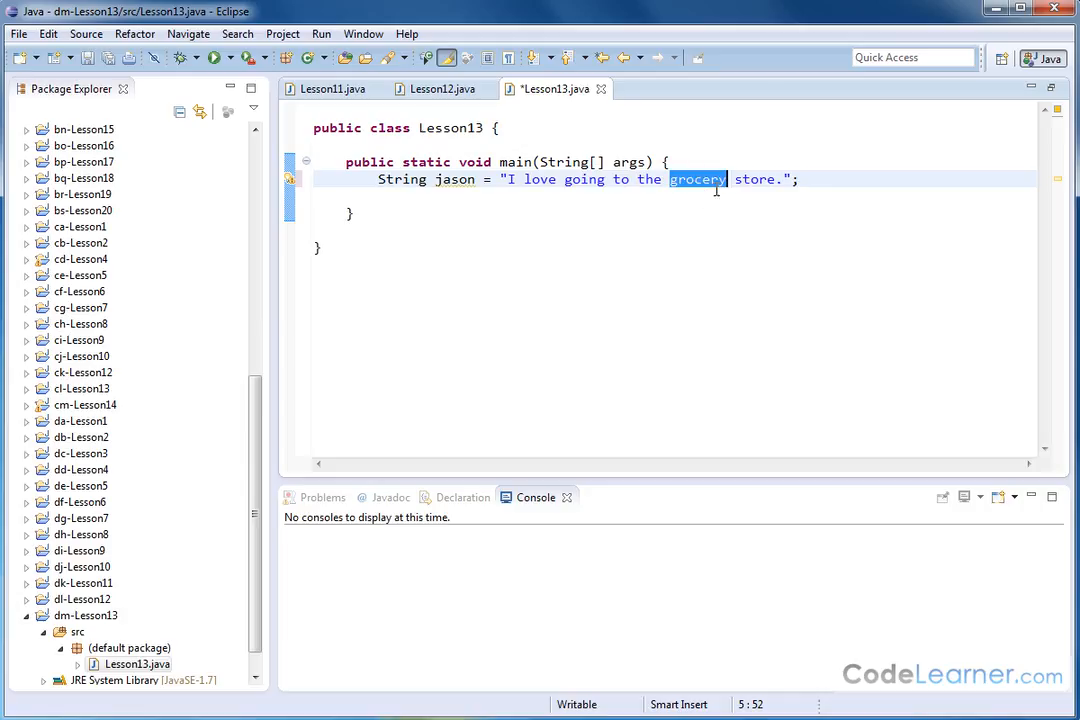
pyautogui.moveTo(514, 172)
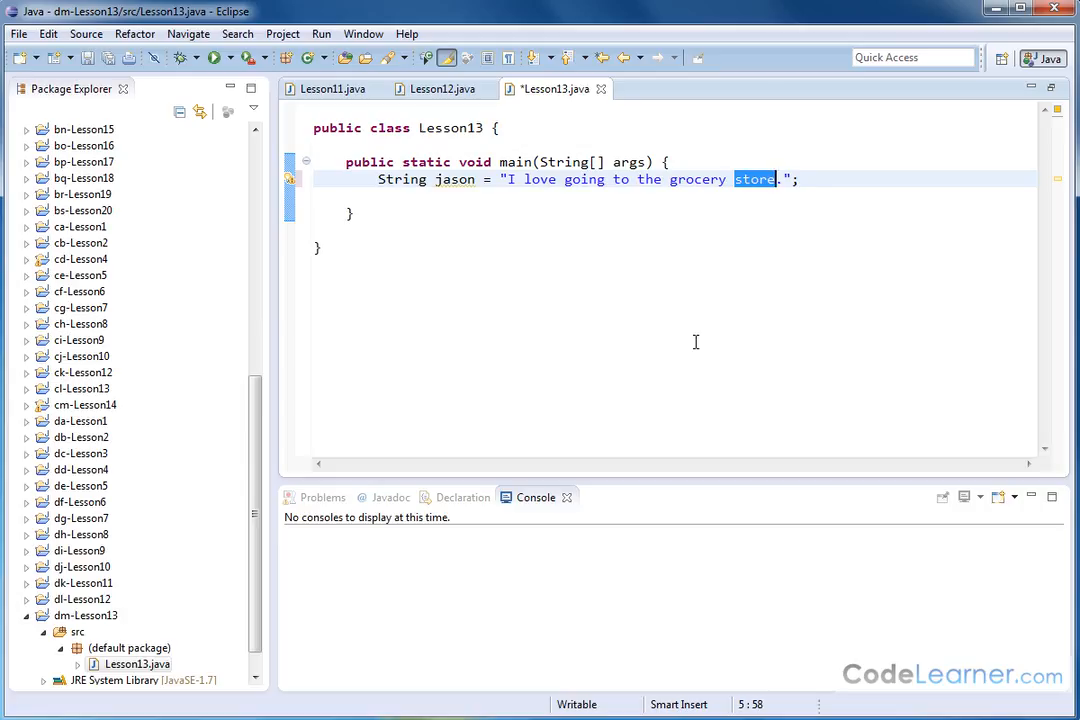
pyautogui.moveTo(600, 180)
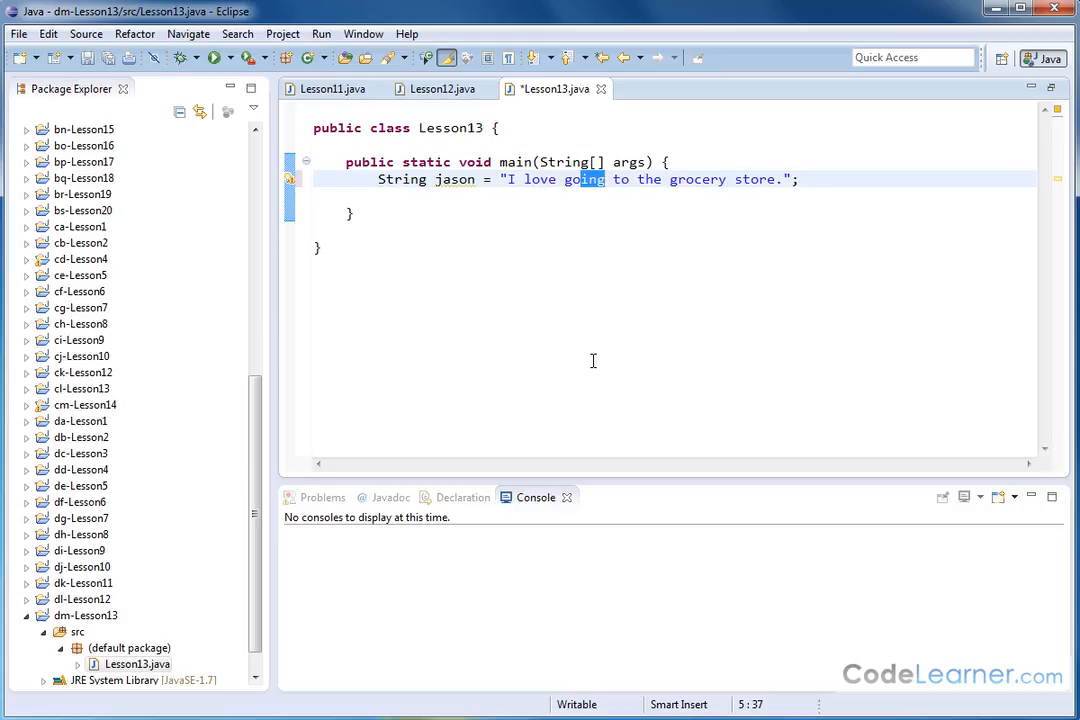
pyautogui.moveTo(788, 162)
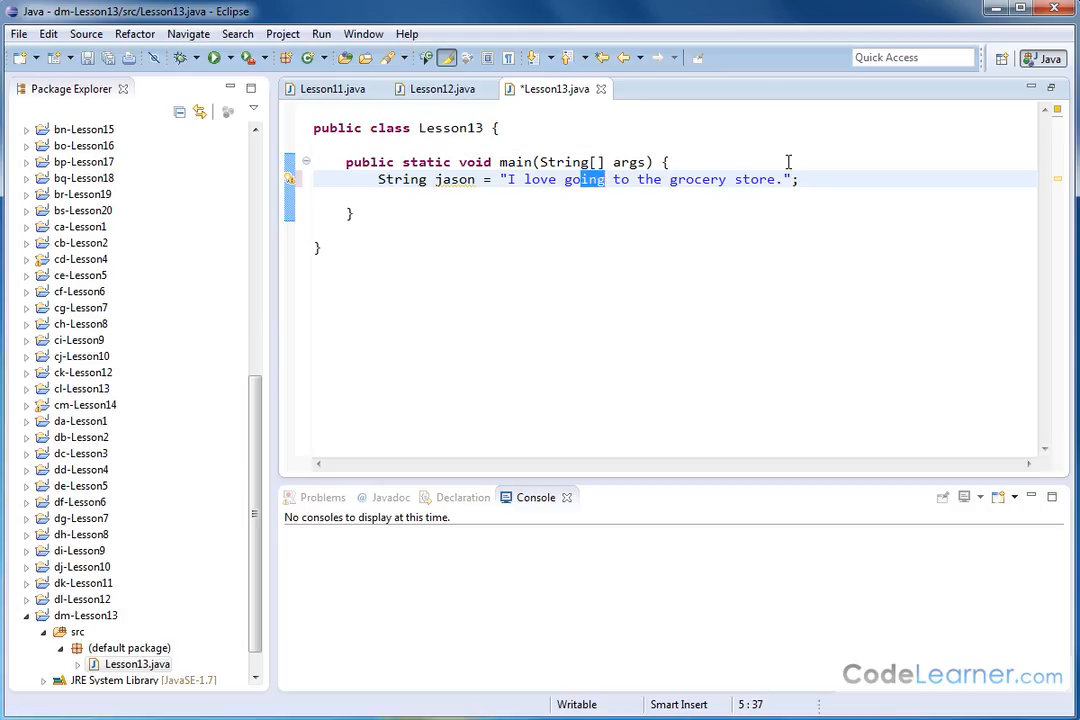
pyautogui.moveTo(588, 276)
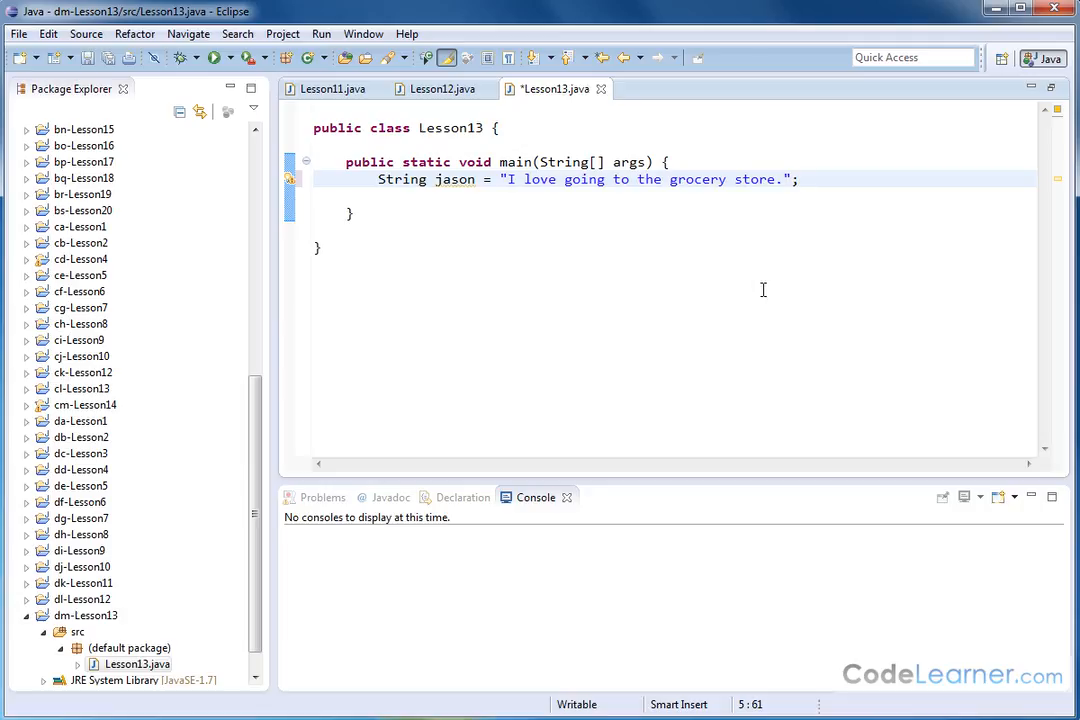
pyautogui.moveTo(748, 290)
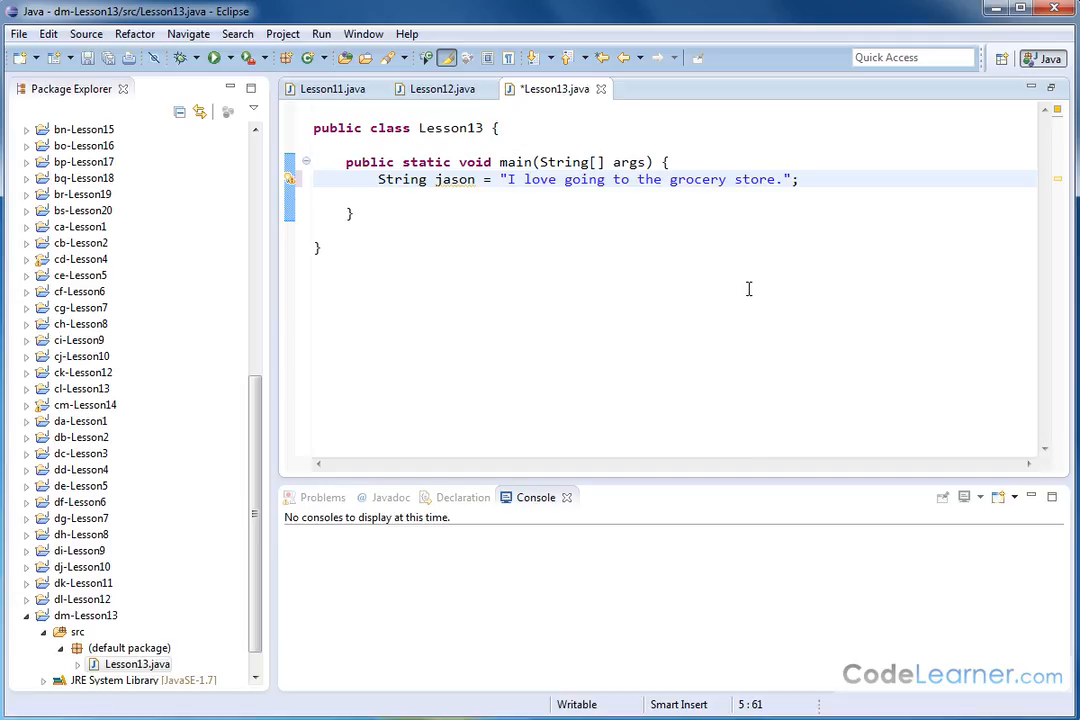
pyautogui.moveTo(508, 180); pyautogui.dragTo(776, 180)
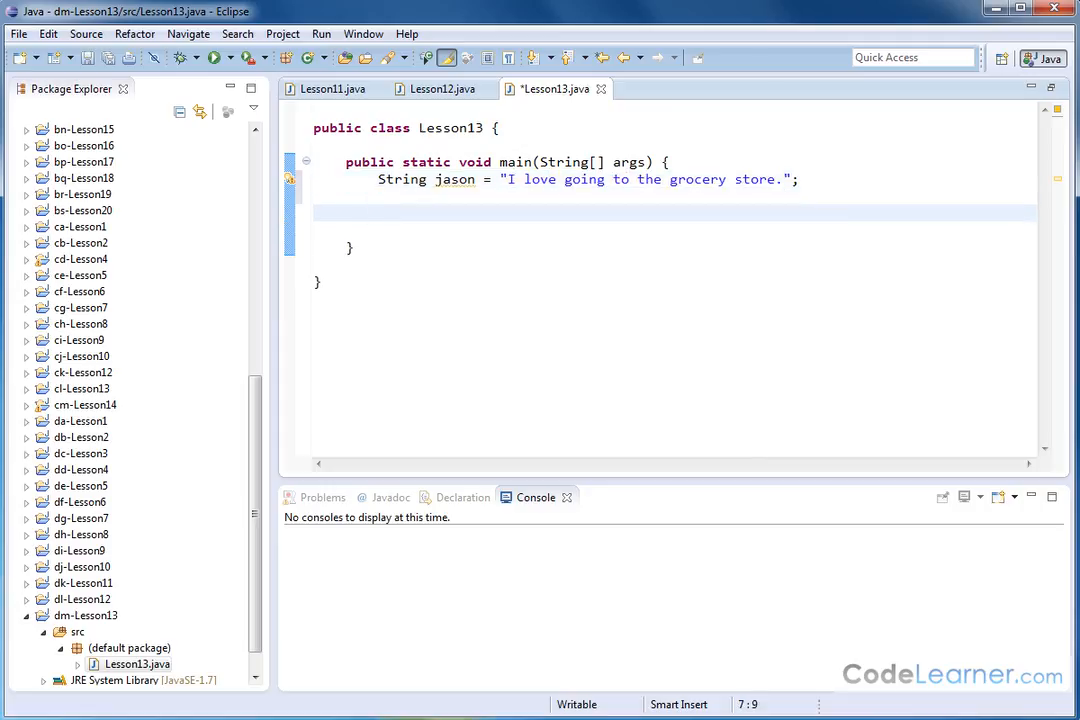
pyautogui.click(380, 212)
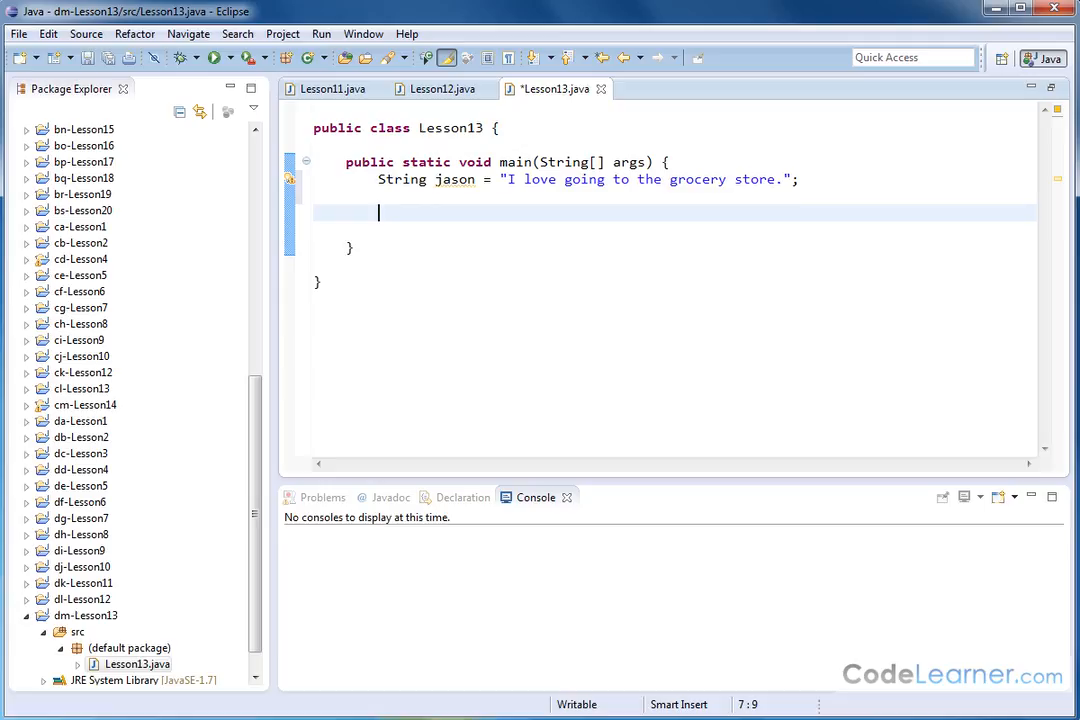
# Write System.out.println(jason); and run it, then begin a second System.out statement below
pyautogui.write('Syst')
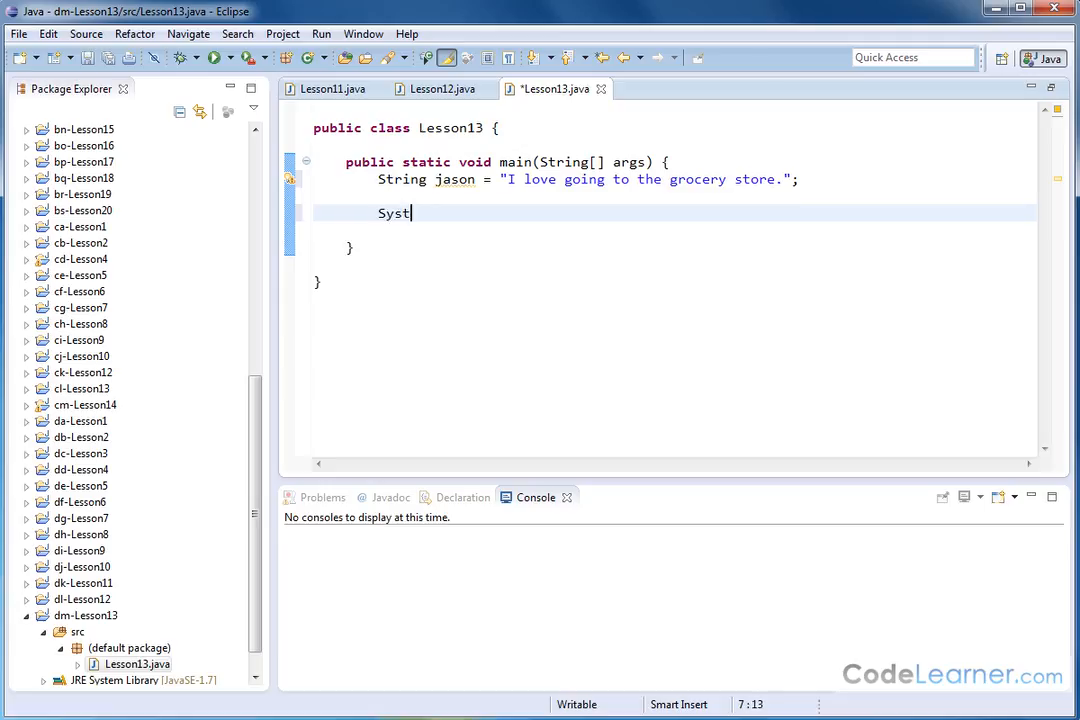
pyautogui.write('em.out.println(jason);')
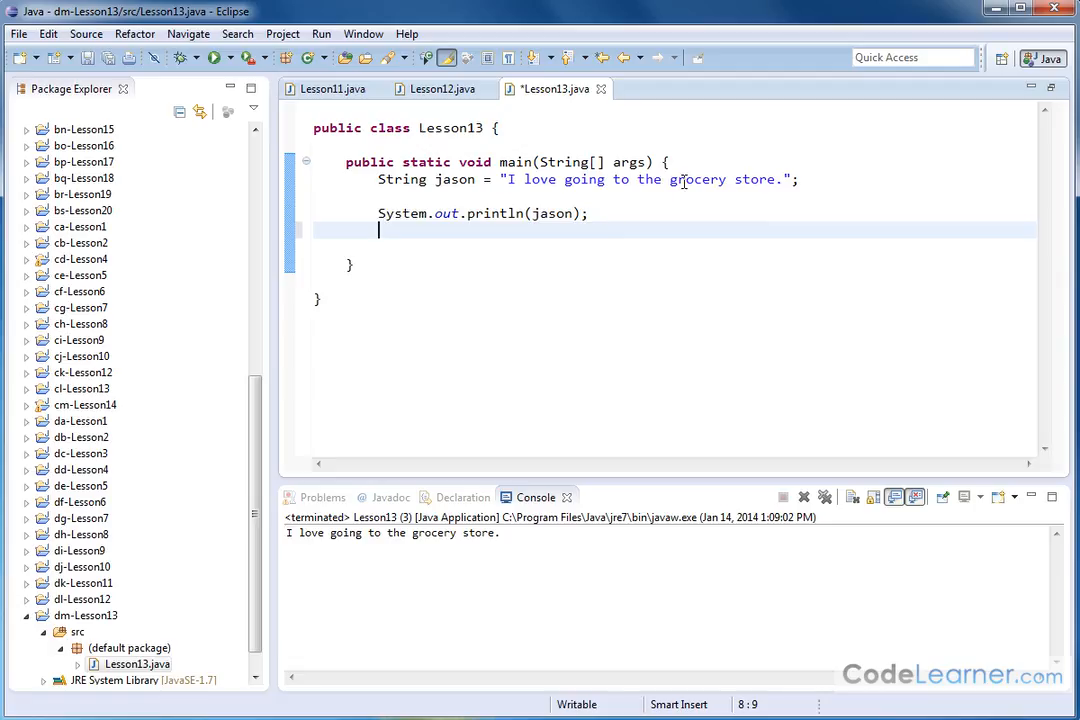
pyautogui.doubleClick(696, 180)
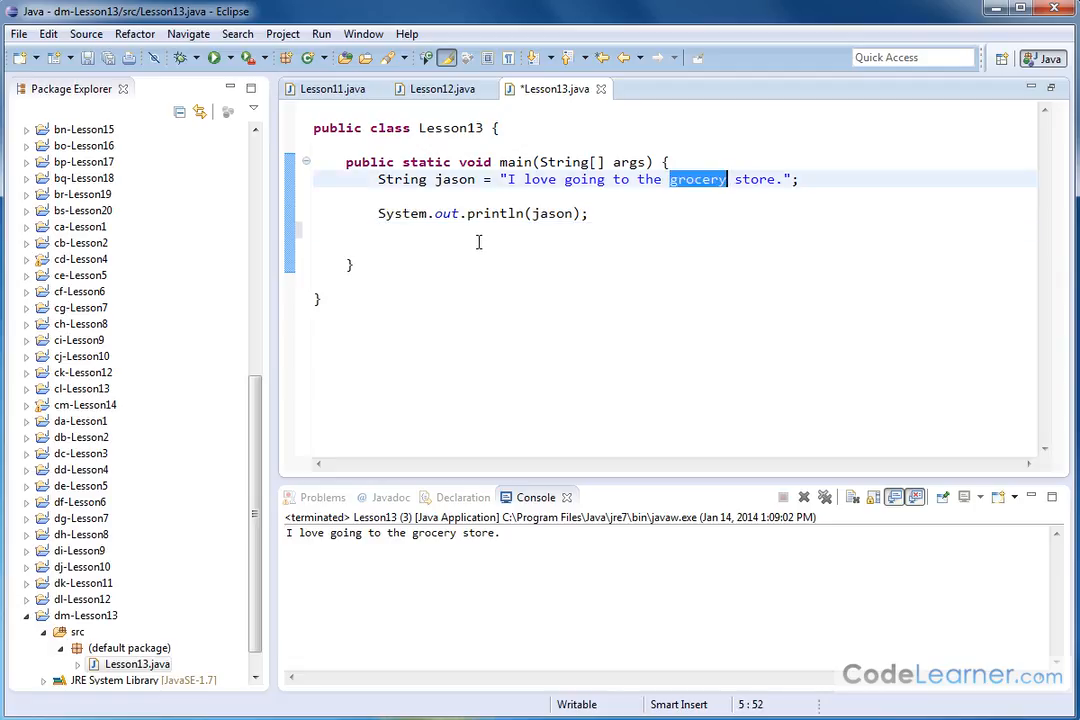
pyautogui.write('Syste')
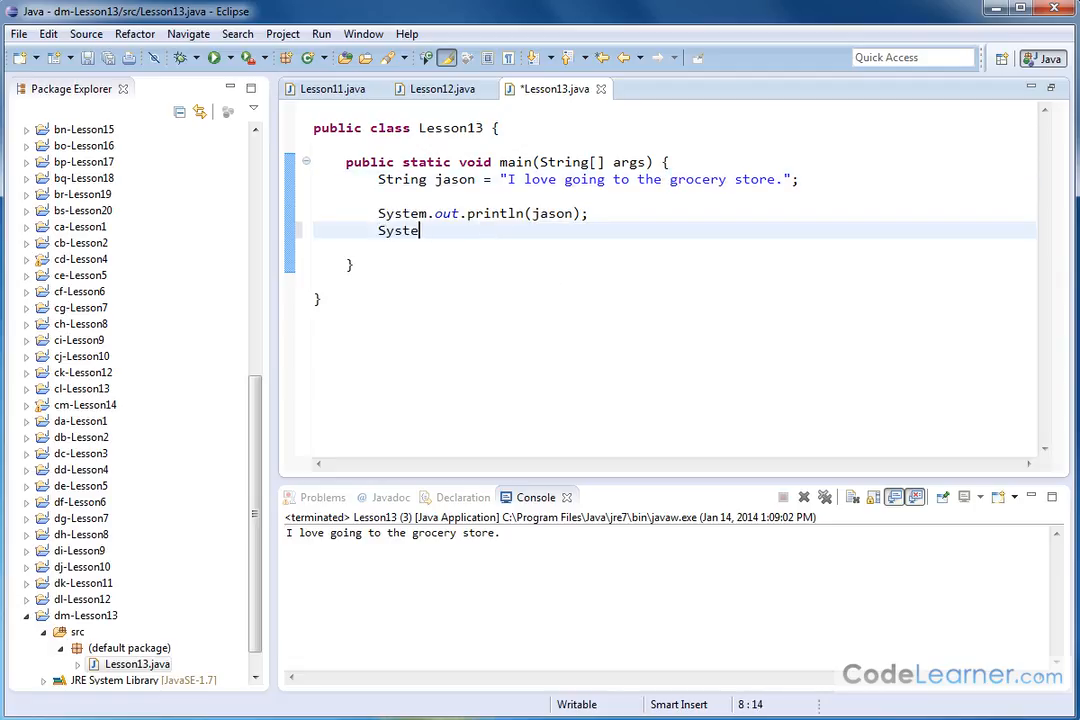